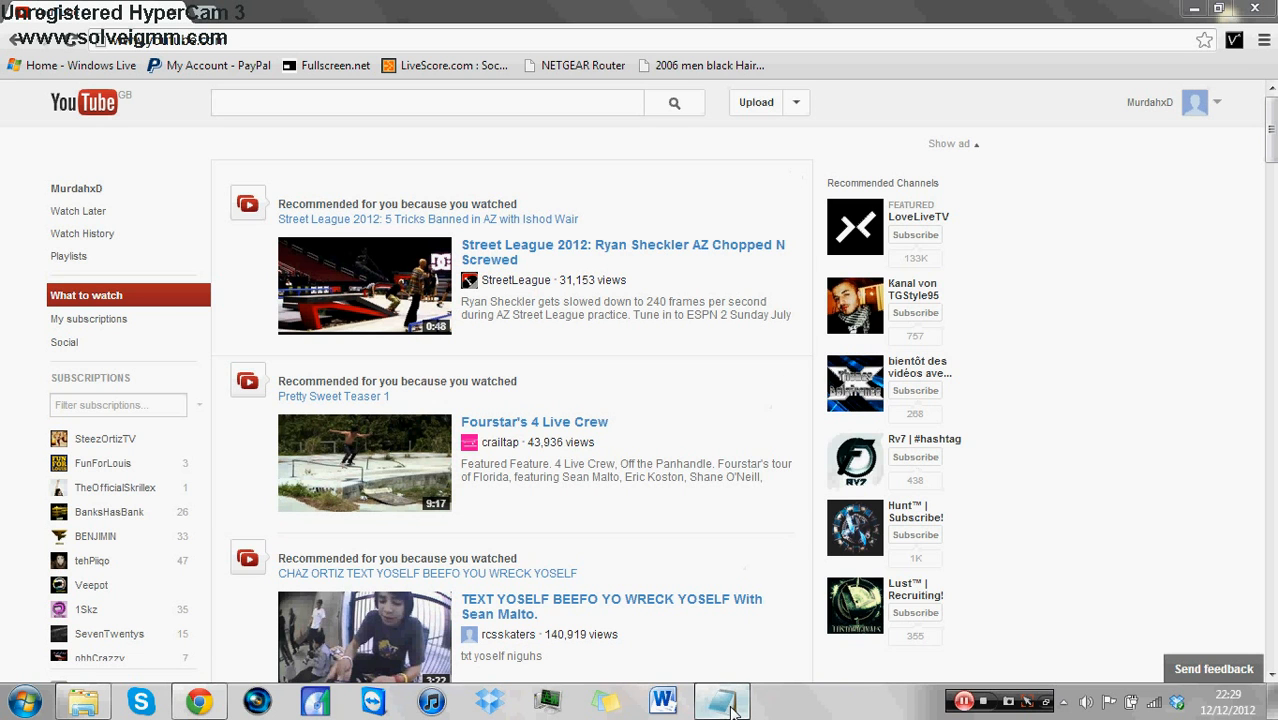
Bring up the code.txt notes in Notepad and select a line of cookie code.
{"action": "left_click", "coordinate": [717, 701]}
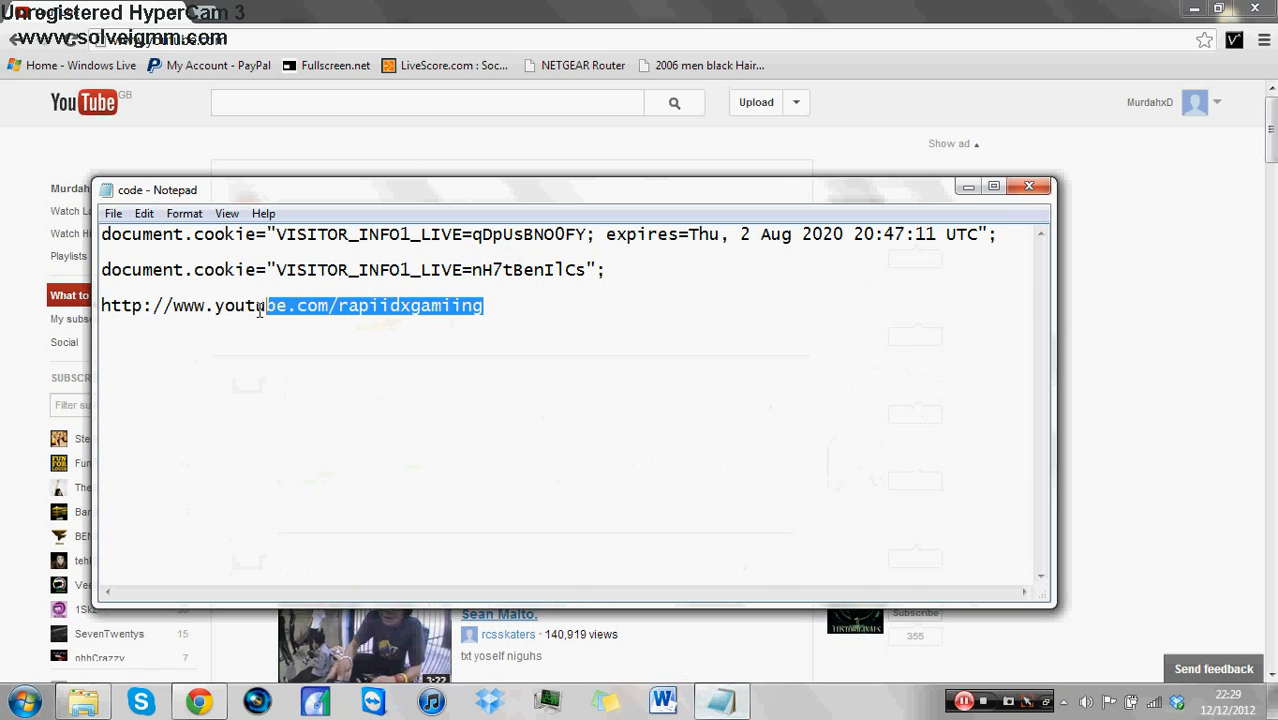
{"action": "triple_click", "coordinate": [290, 305]}
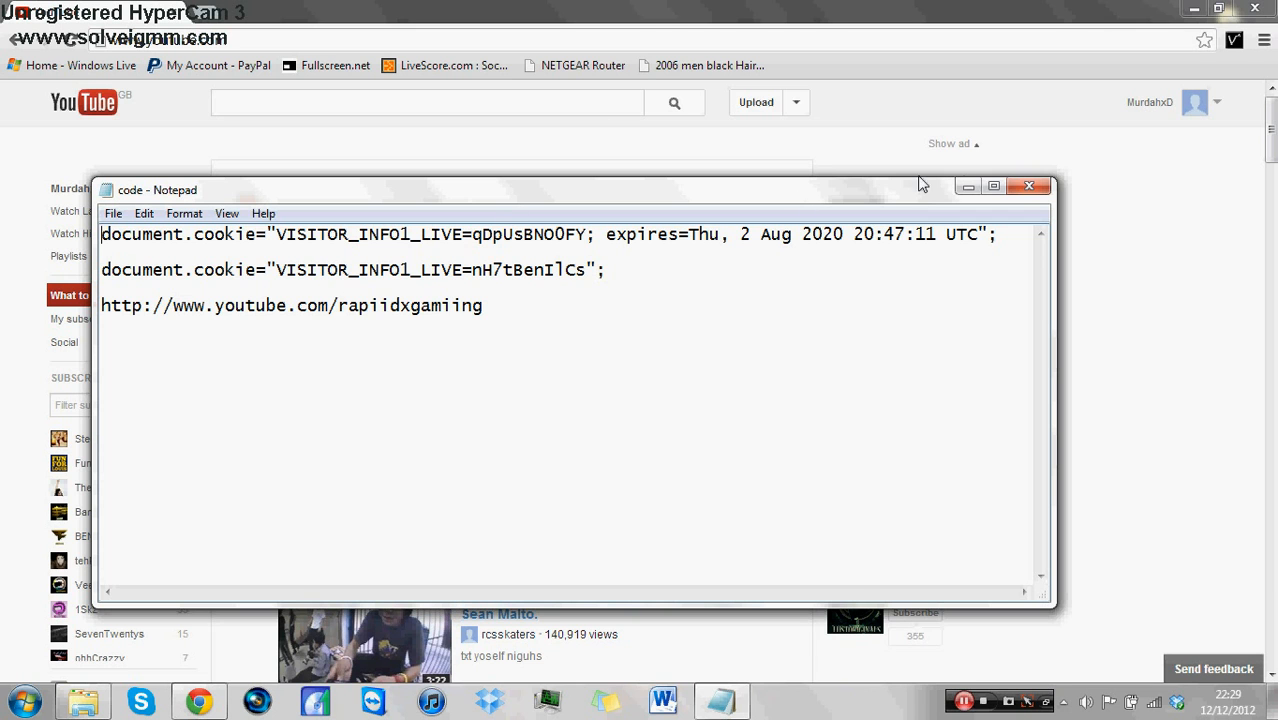
{"action": "mouse_move", "coordinate": [968, 185]}
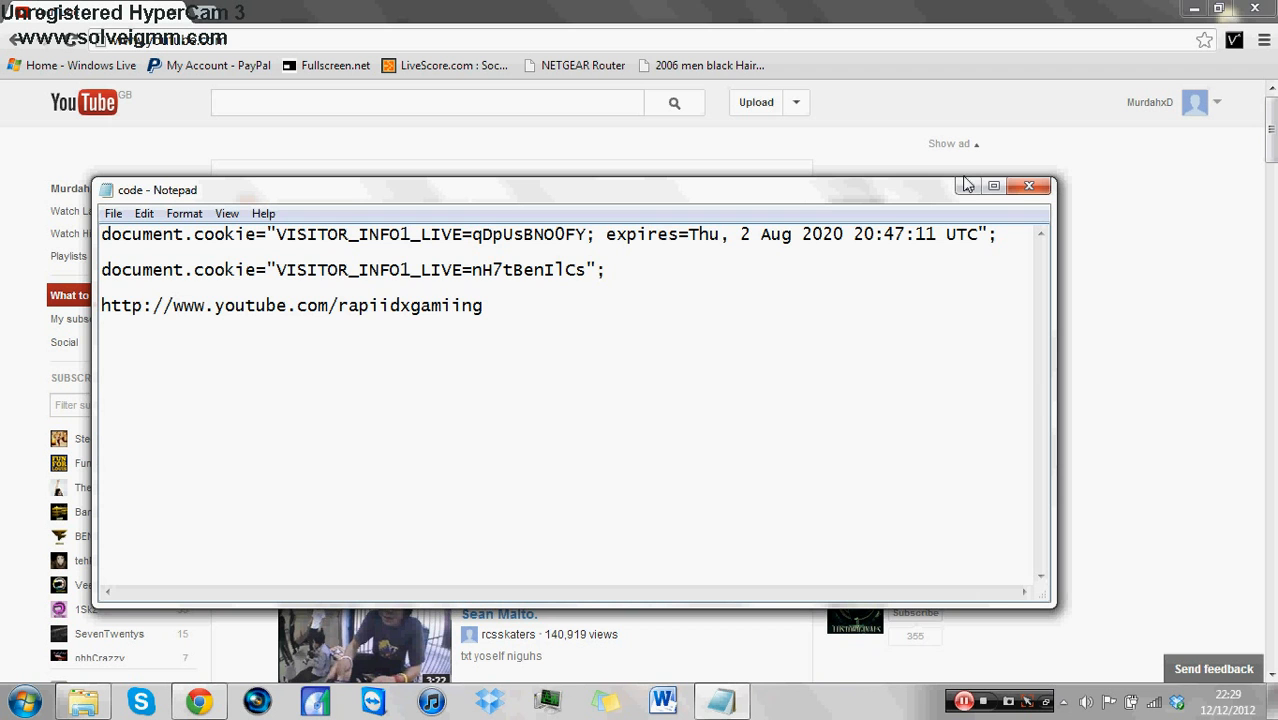
Minimize Notepad and show the Console tab in Chrome's Developer Tools.
{"action": "left_click", "coordinate": [1032, 186]}
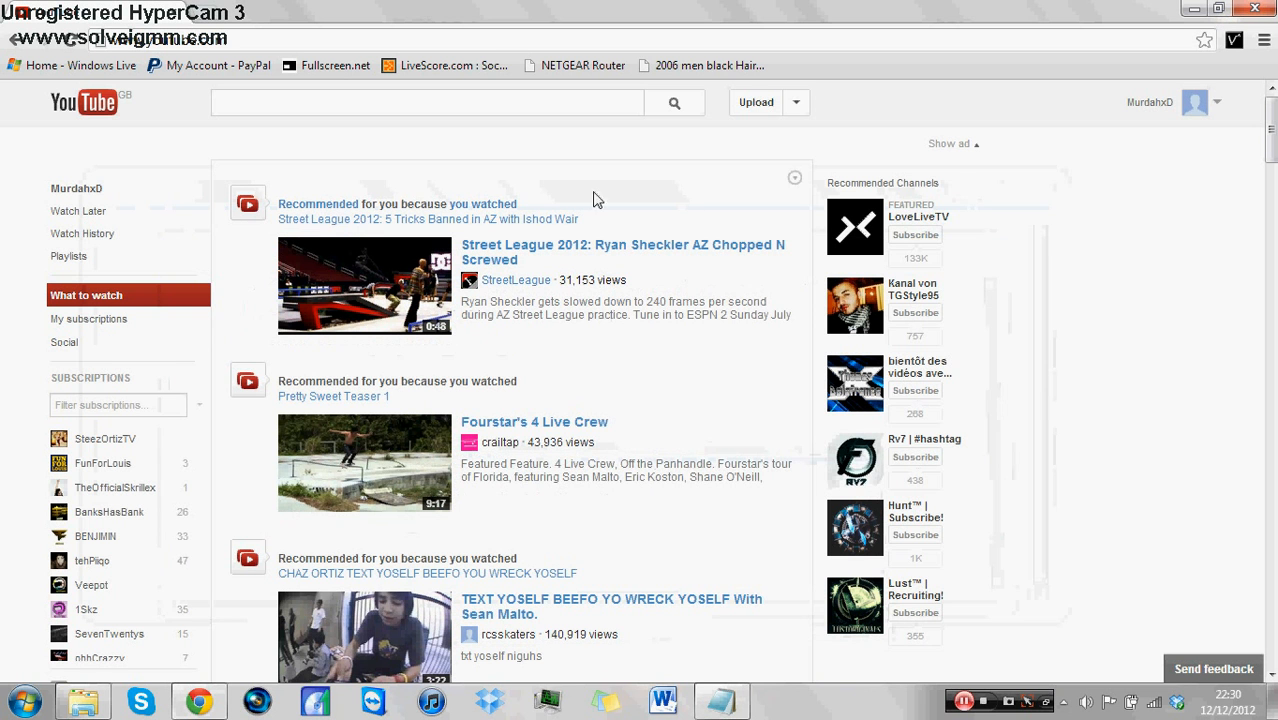
{"action": "mouse_move", "coordinate": [1093, 237]}
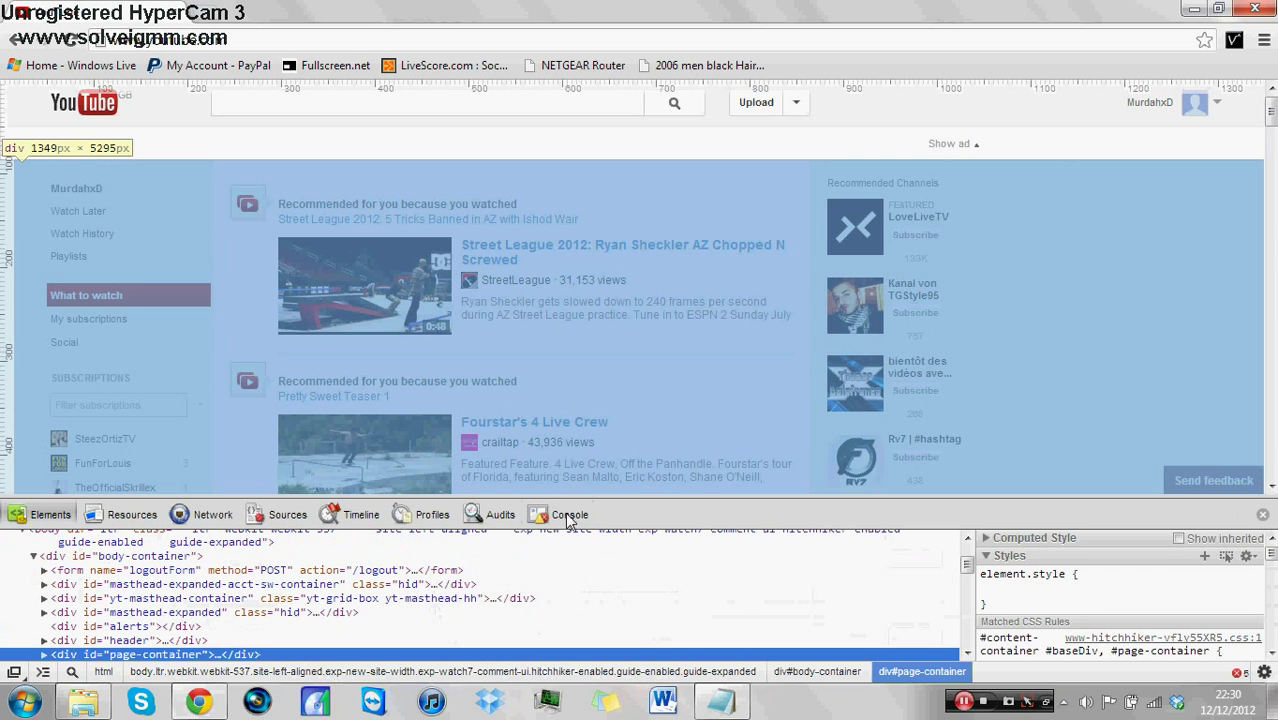
{"action": "left_click", "coordinate": [568, 514]}
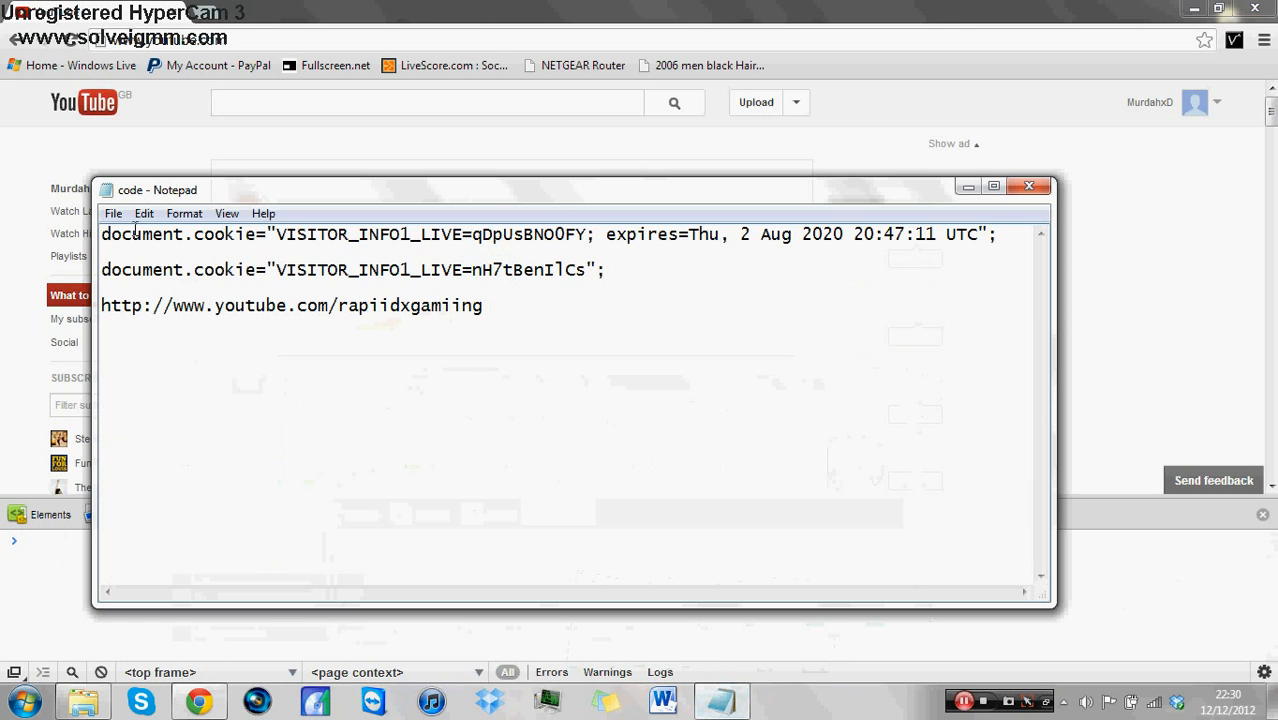
Select the new-layout document.cookie line in Notepad to paste into the Console.
{"action": "left_click_drag", "start_coordinate": [100, 234], "coordinate": [795, 234]}
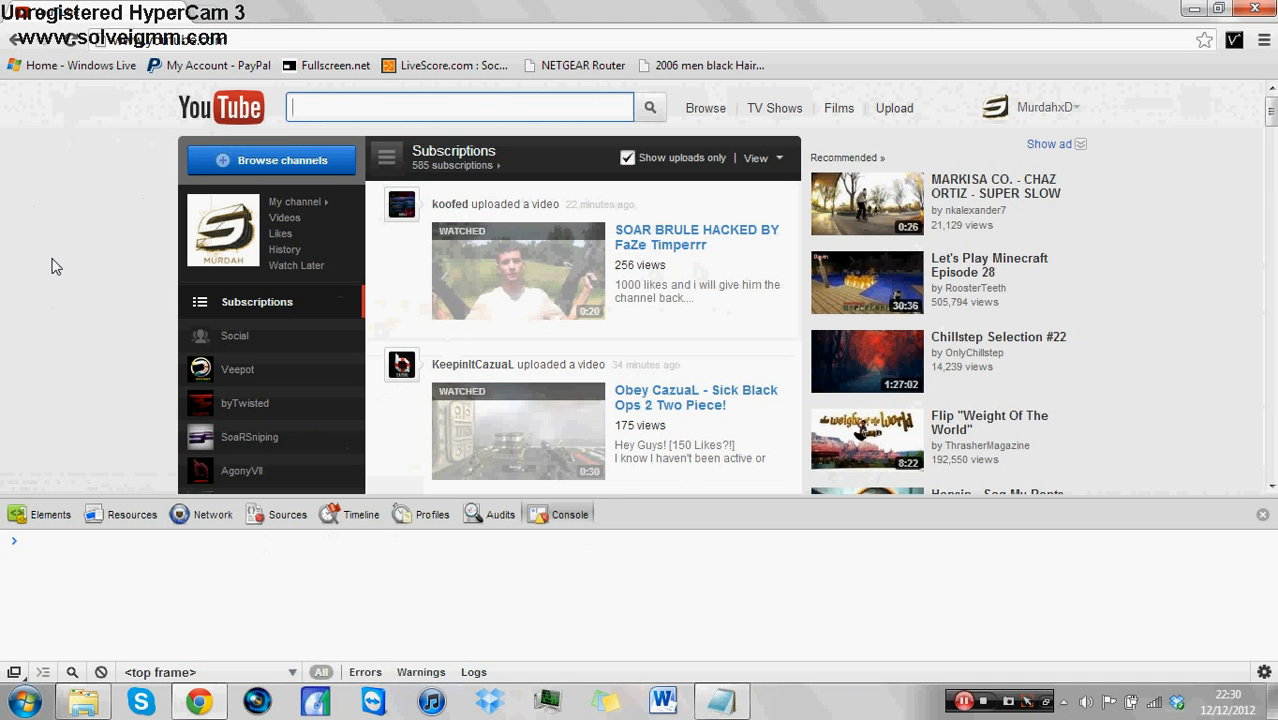
{"action": "mouse_move", "coordinate": [112, 529]}
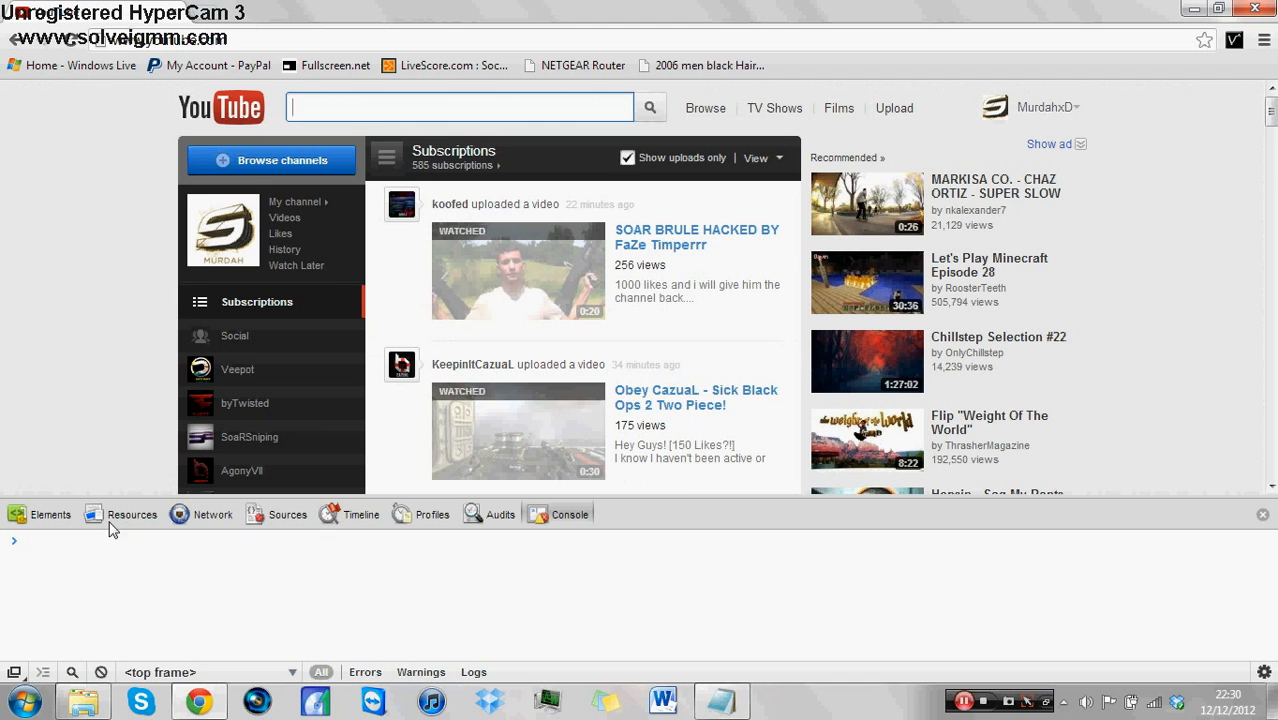
{"action": "mouse_move", "coordinate": [84, 262]}
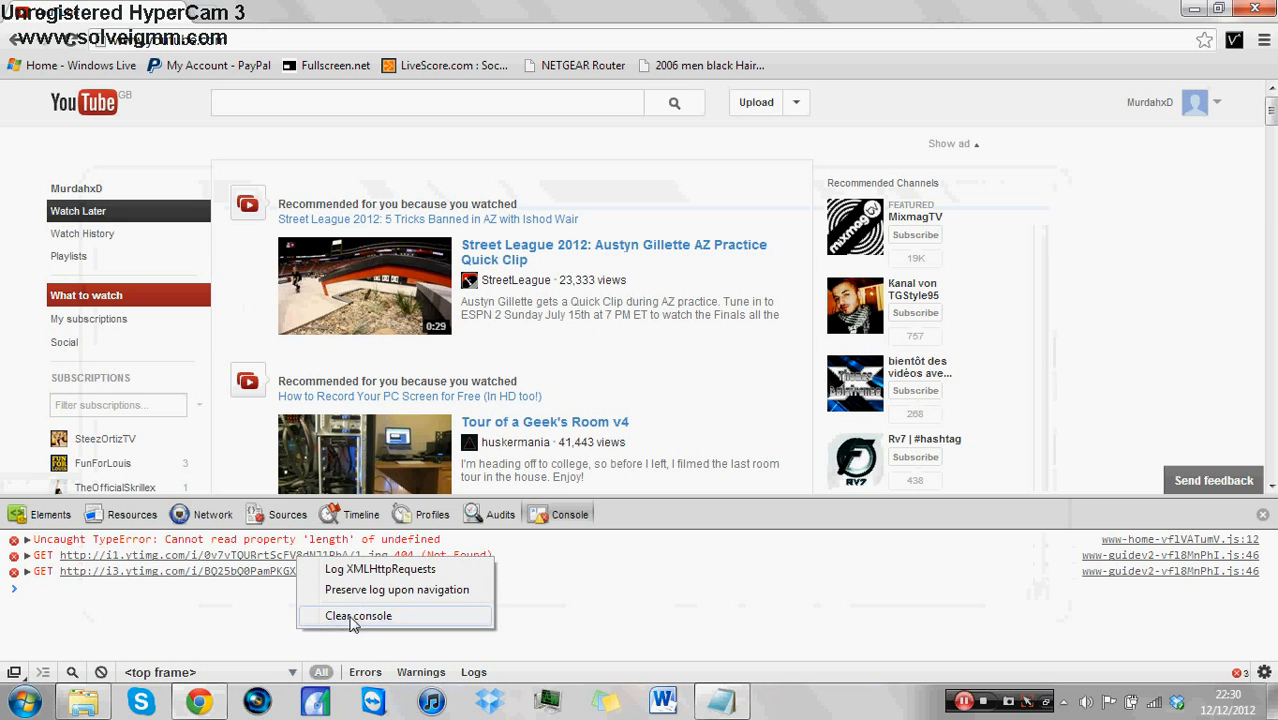
Clear the console's error messages between the old-layout and new-layout cookie switches.
{"action": "left_click", "coordinate": [354, 615]}
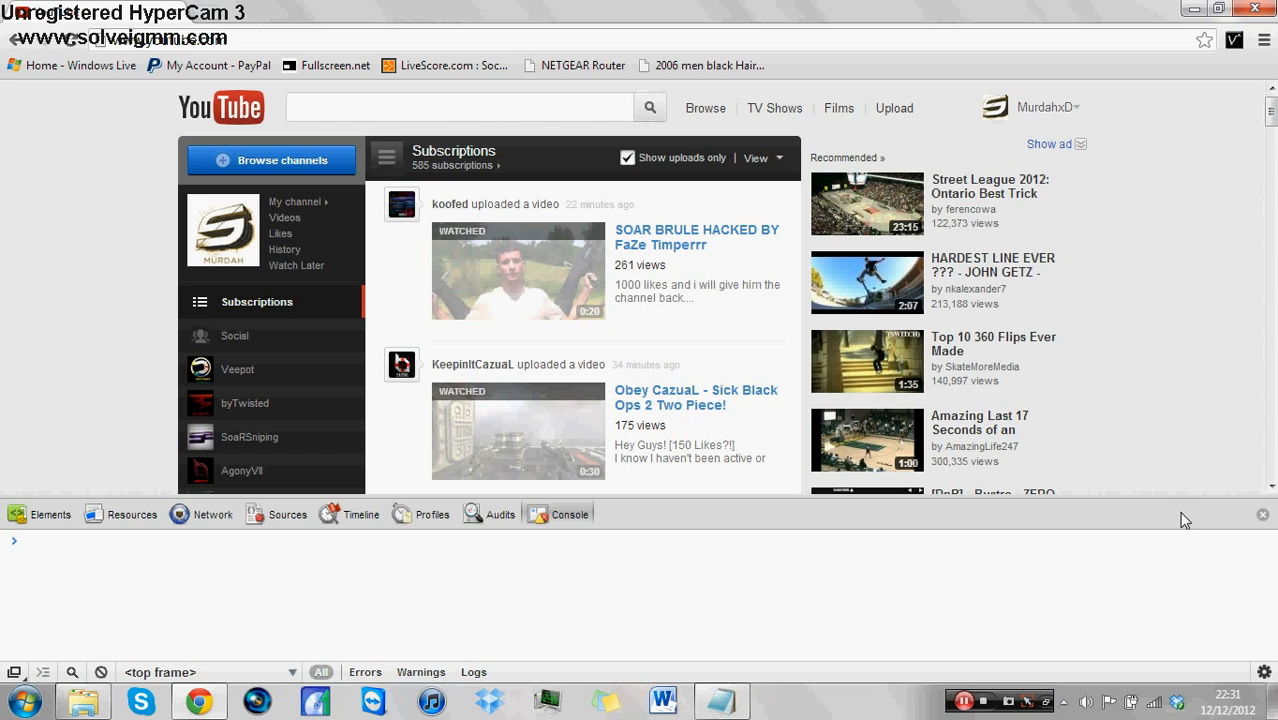
{"action": "mouse_move", "coordinate": [1202, 520]}
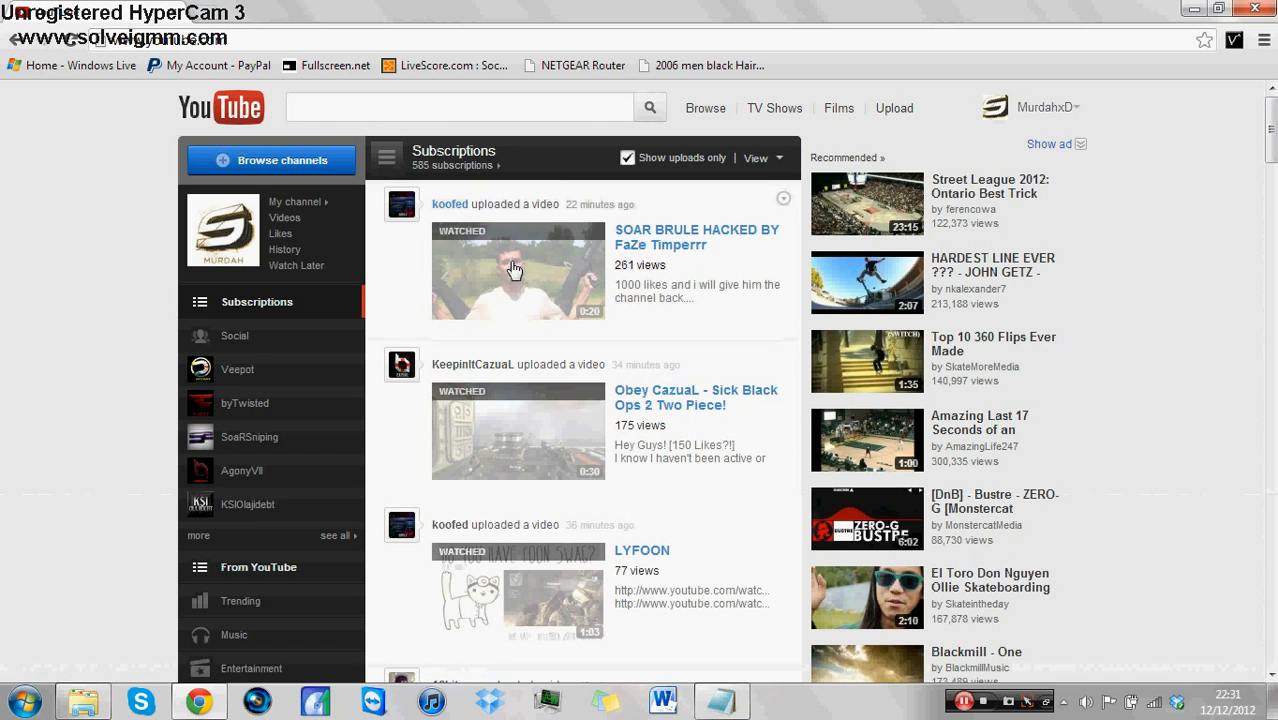
{"action": "mouse_move", "coordinate": [8, 320]}
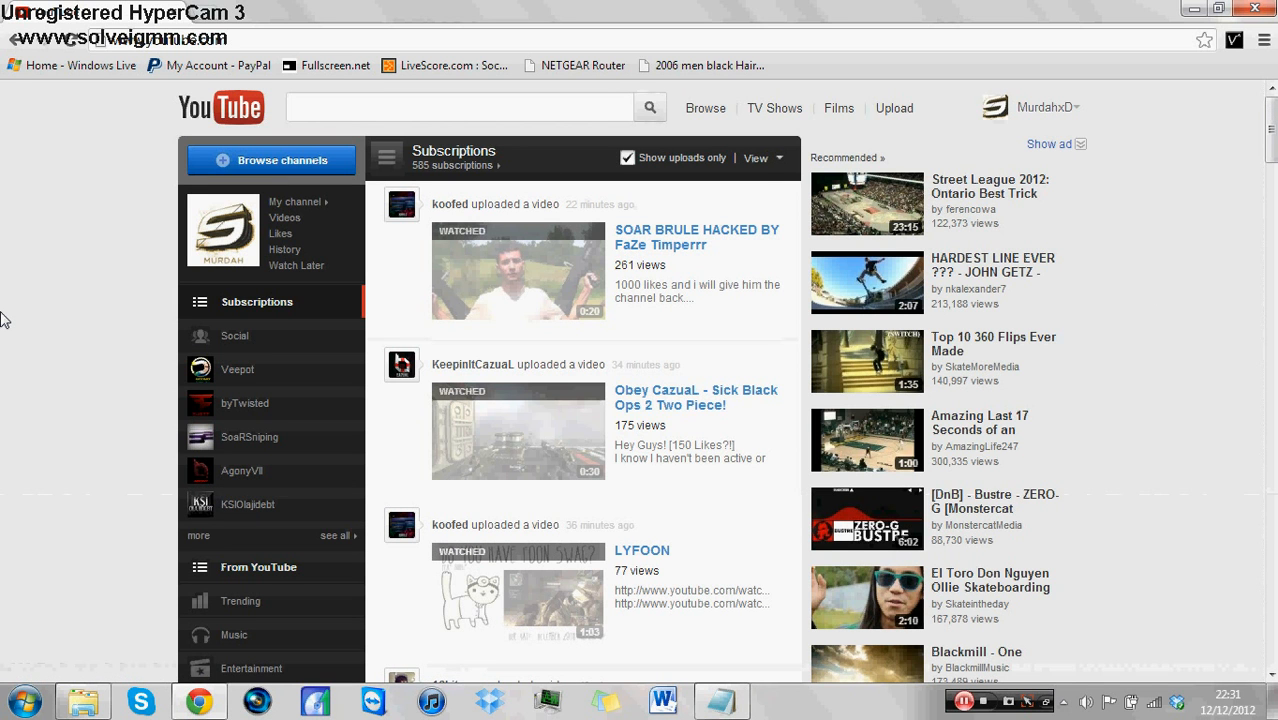